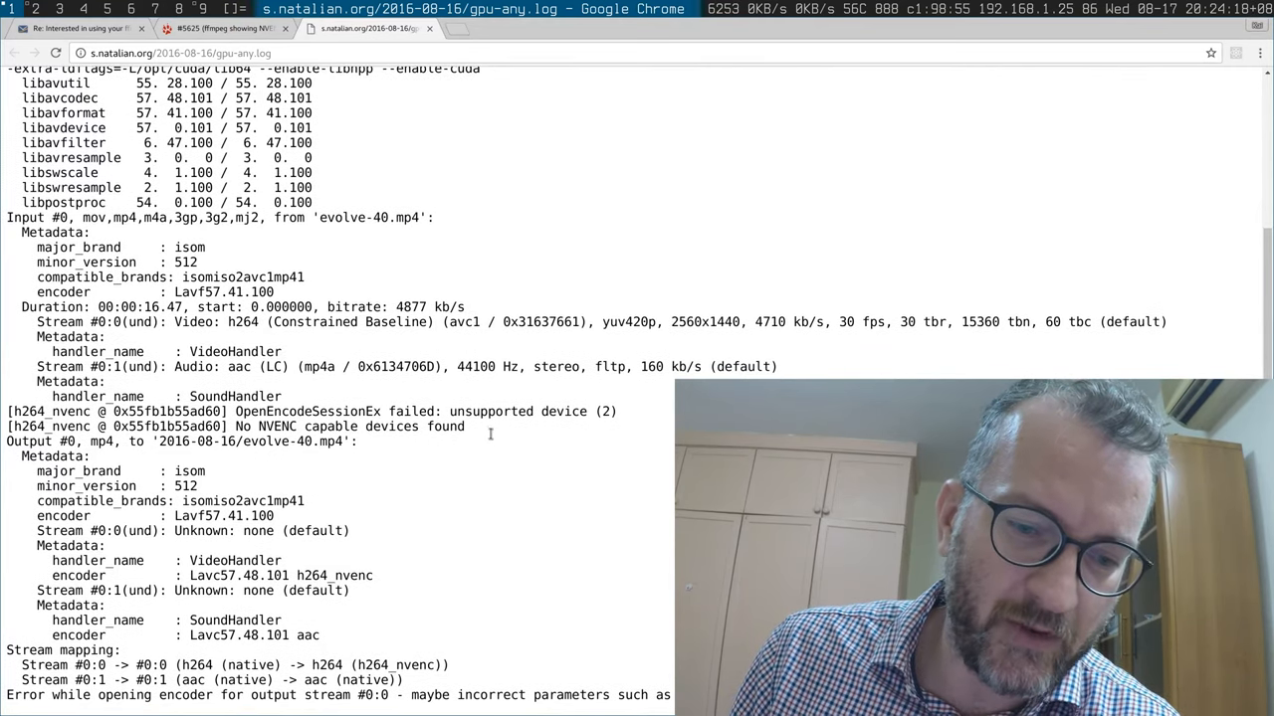
Highlight the 'No NVENC capable devices found' error, then view Trac ticket #5625.
left_click_drag(231, 426, 463, 426)
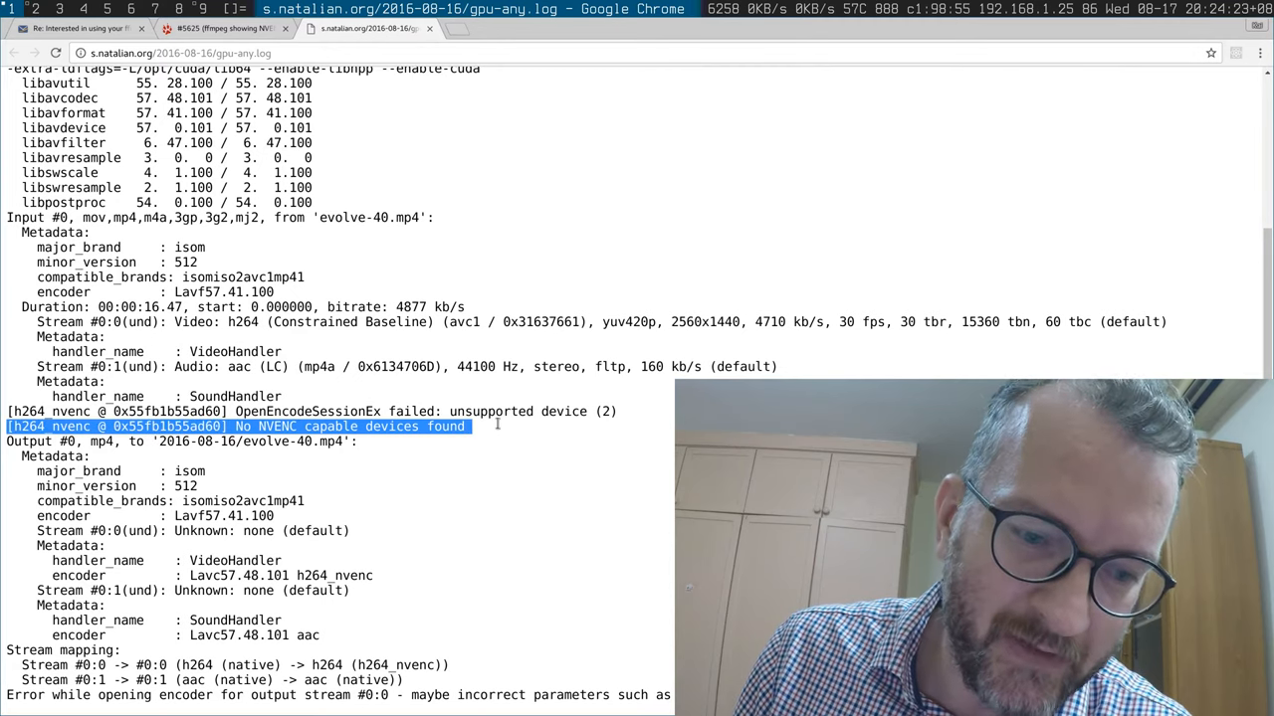
left_click(224, 28)
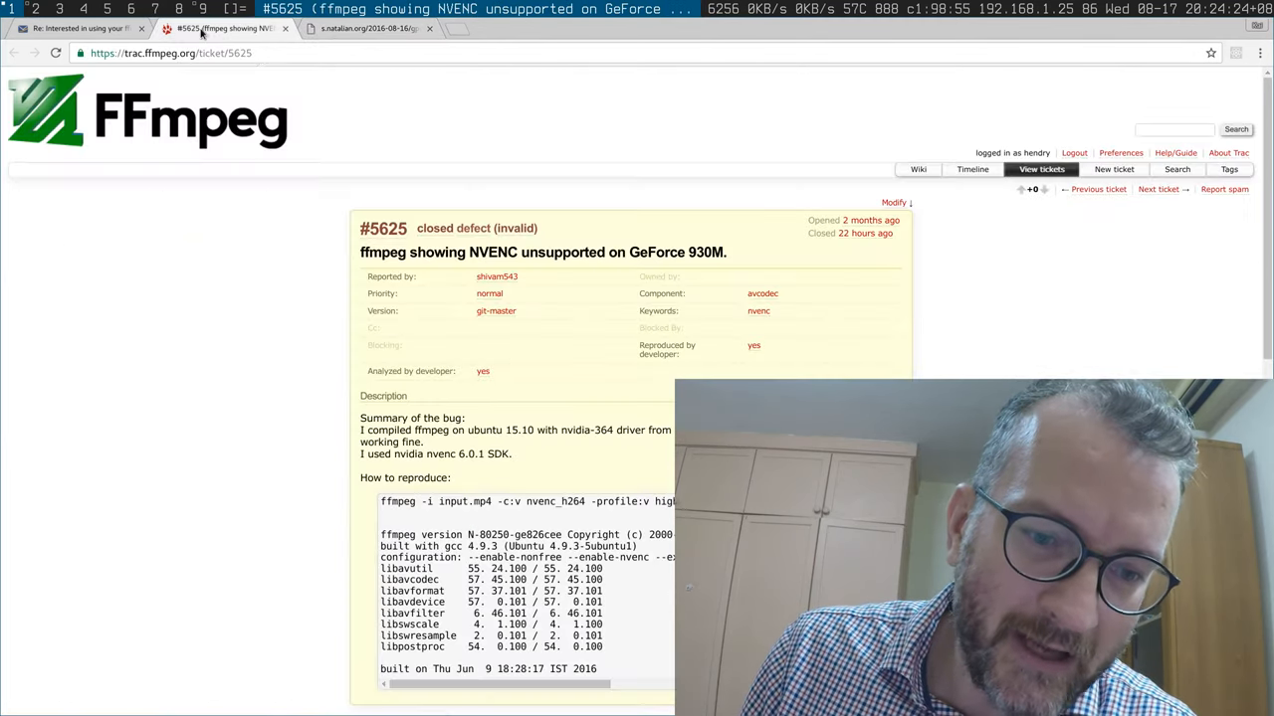
Scroll to the change history and mark the comment that Optimus laptops lack NVENC access.
scroll("down", 3)
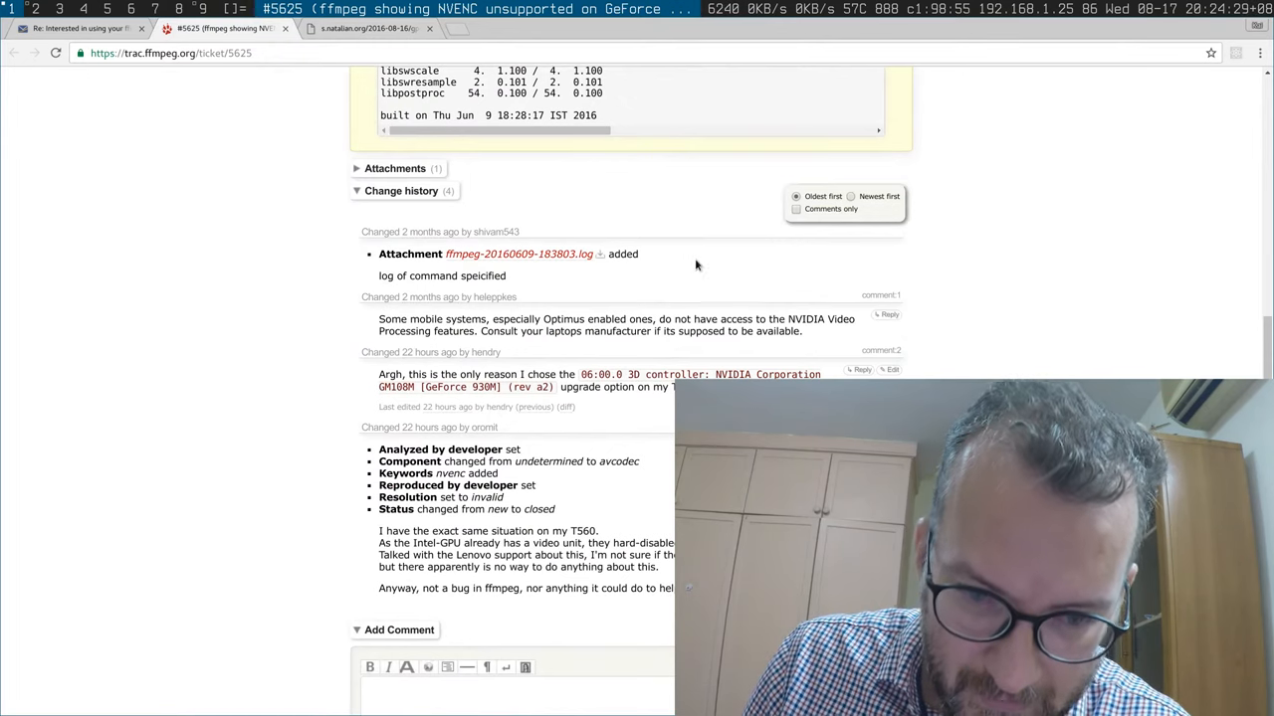
mouse_move(658, 315)
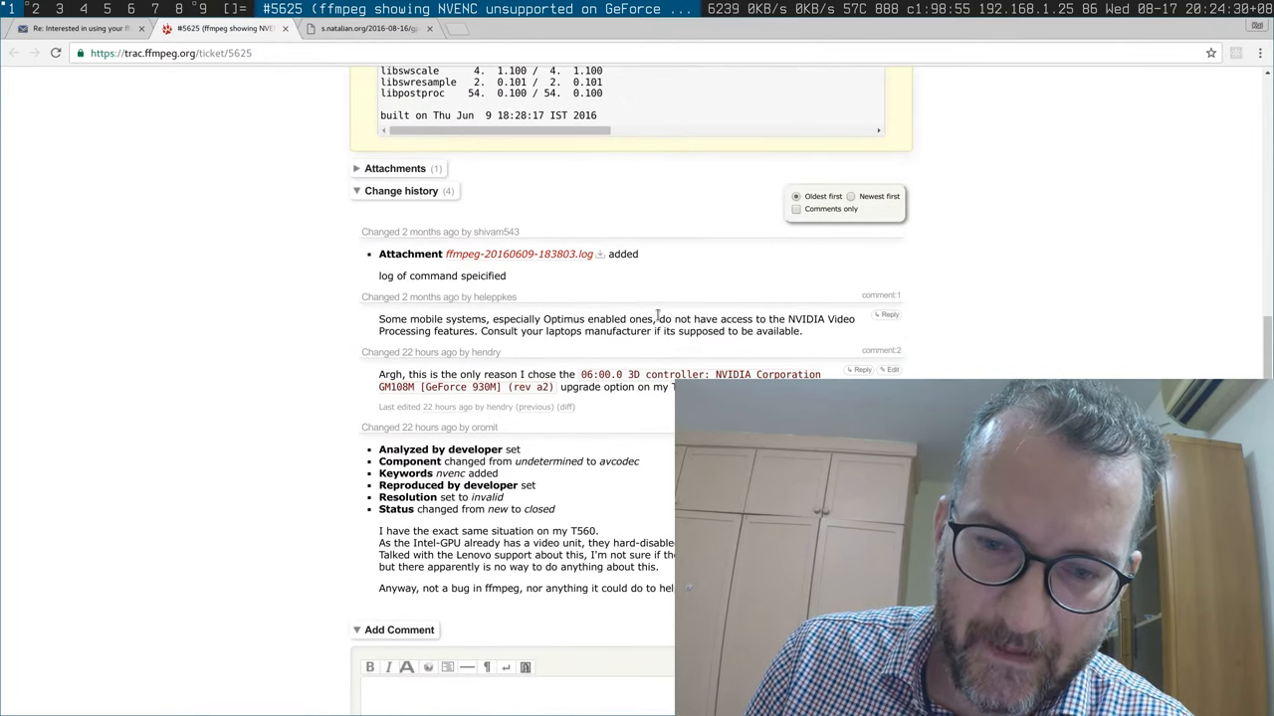
left_click_drag(658, 319, 676, 331)
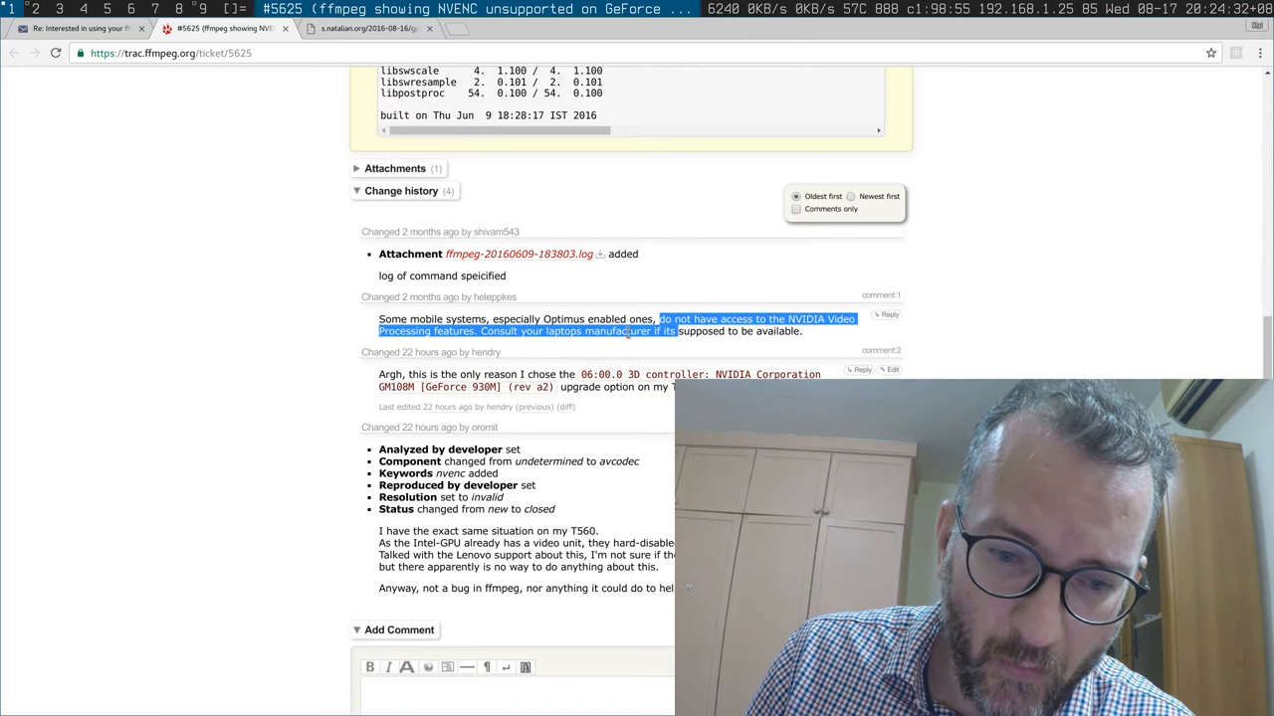